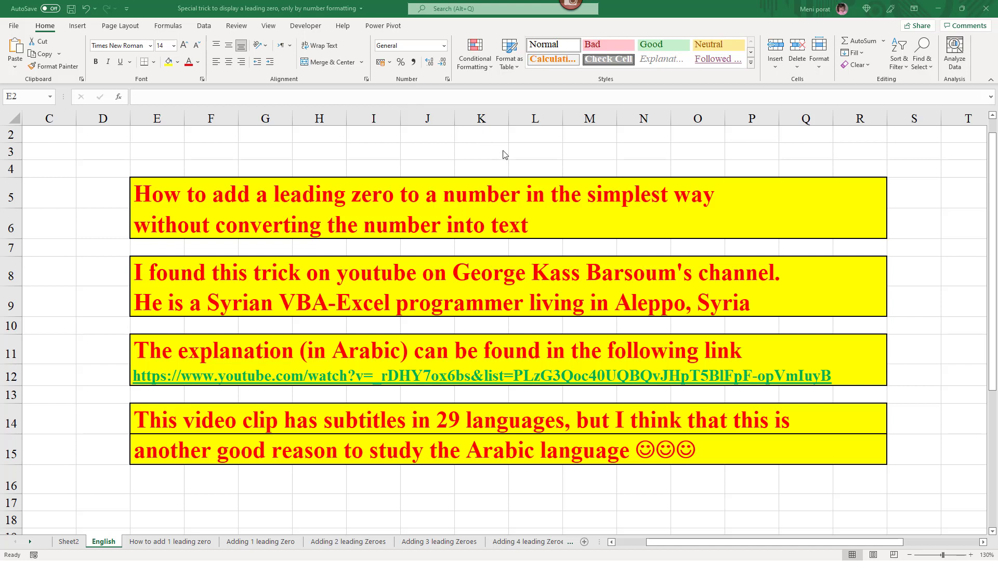
pyautogui.moveTo(443, 99)
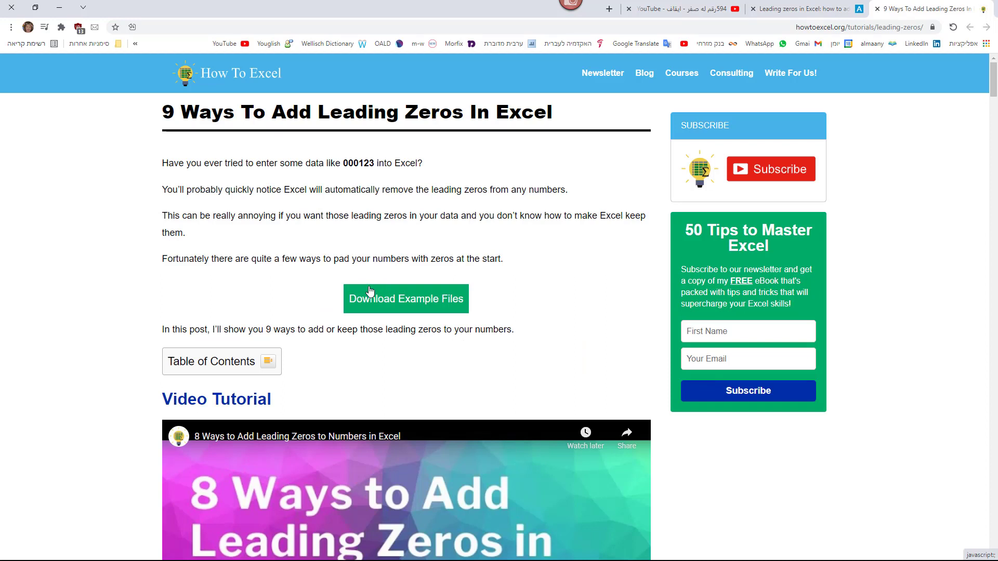
pyautogui.moveTo(191, 147)
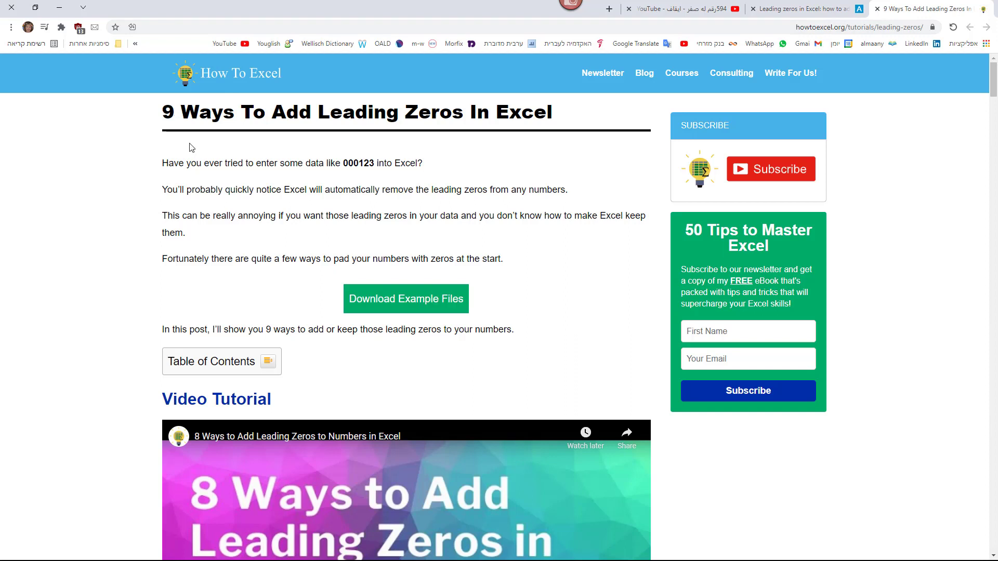
pyautogui.moveTo(219, 158)
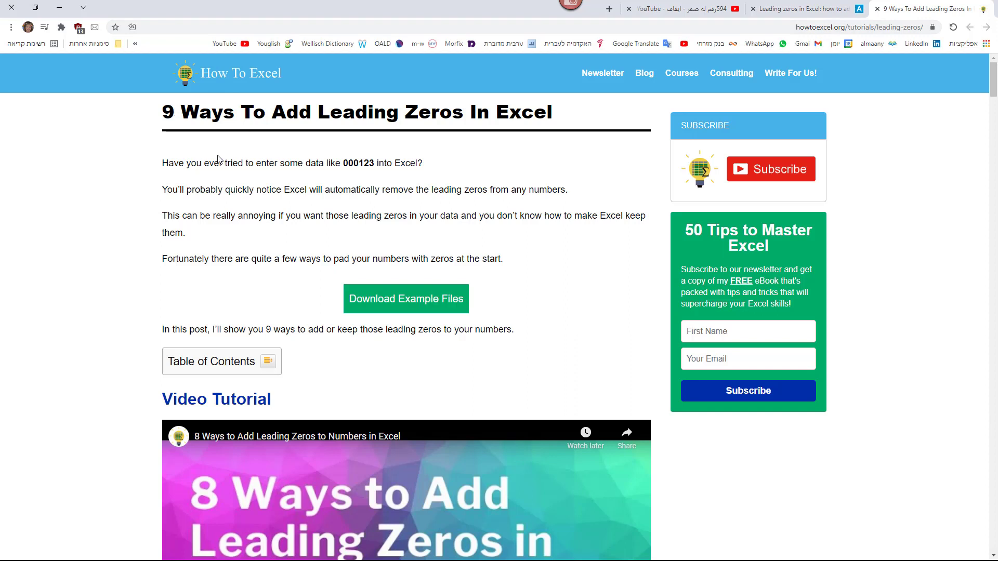
# Scroll the How To Excel leading-zeros article down to its introduction and video tutorial.
pyautogui.scroll(-3)
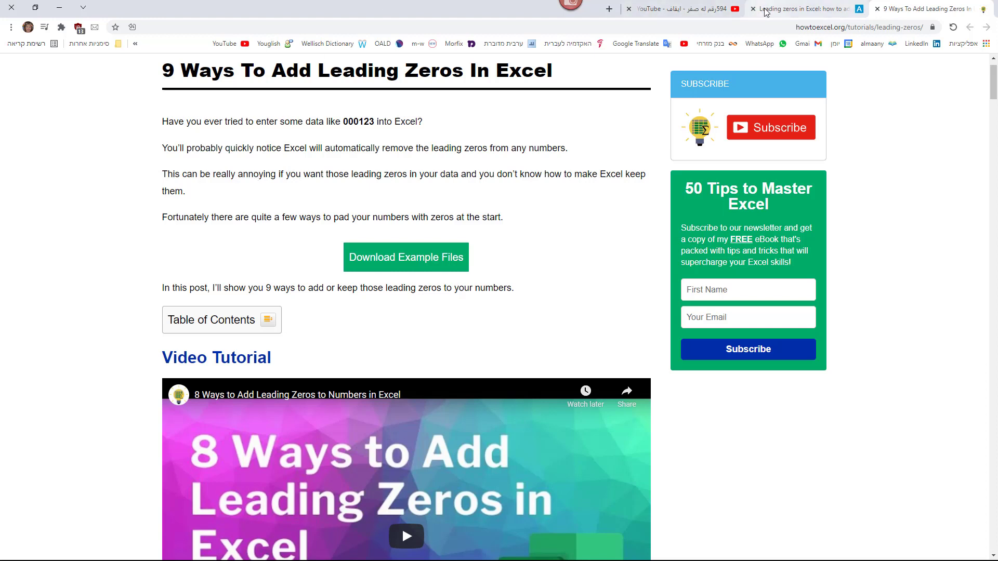
# Switch to the Ablebits 'How to add leading zeros in Excel' tutorial tab.
pyautogui.click(802, 8)
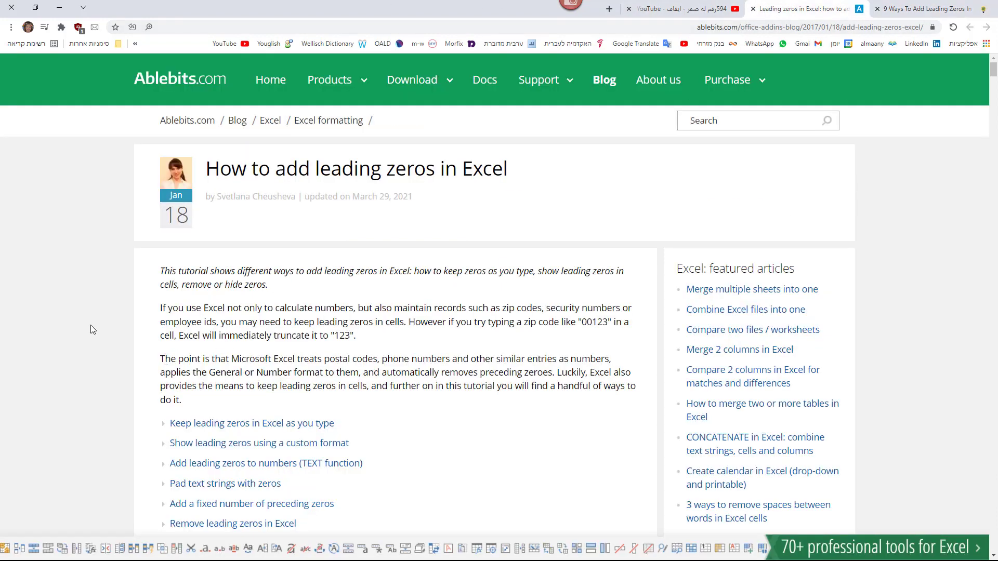
pyautogui.moveTo(45, 286)
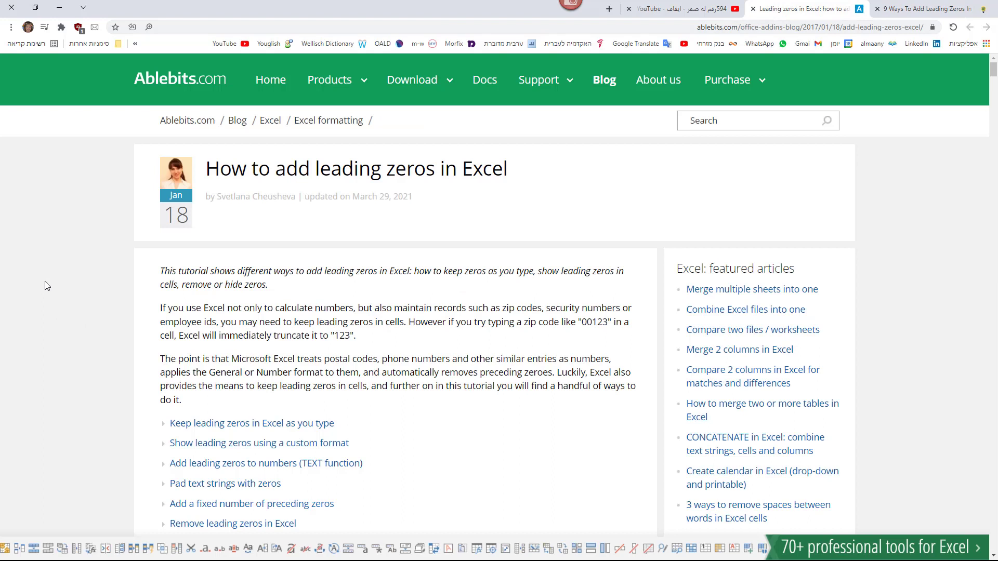
pyautogui.moveTo(106, 203)
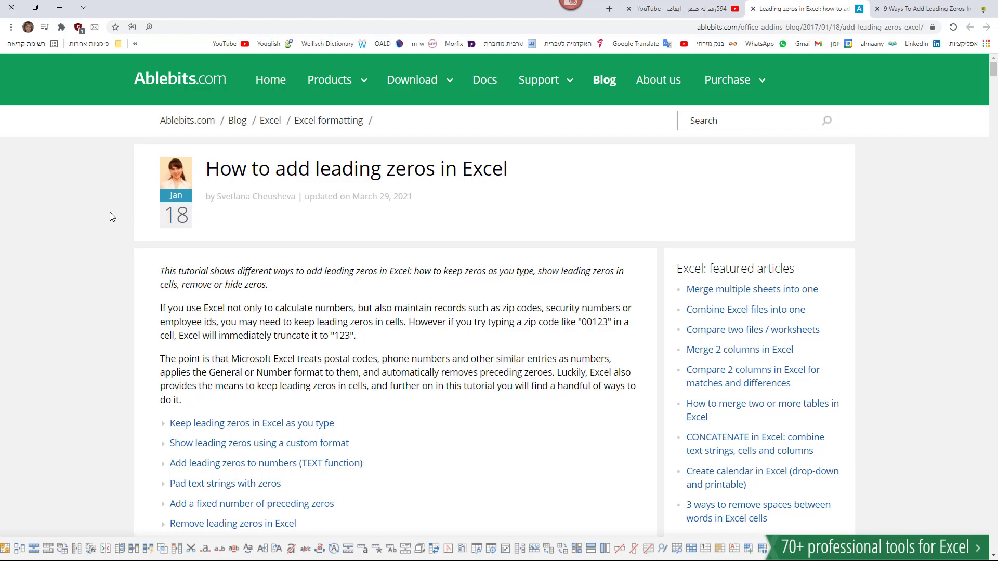
pyautogui.moveTo(349, 4)
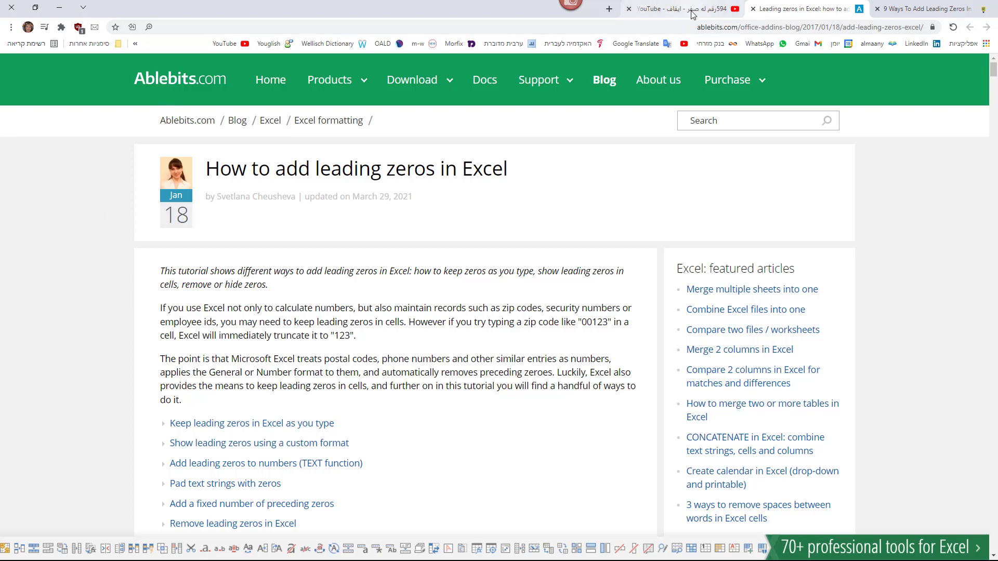
# Switch to the YouTube tab playing the Arabic Excel VBA MDR594 leading-zero lesson.
pyautogui.click(674, 9)
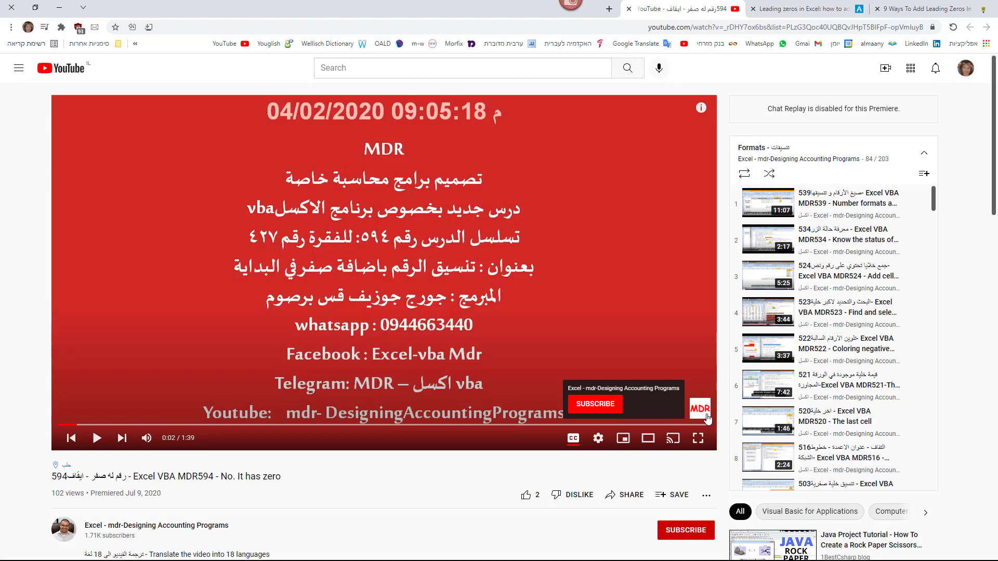
pyautogui.moveTo(853, 291)
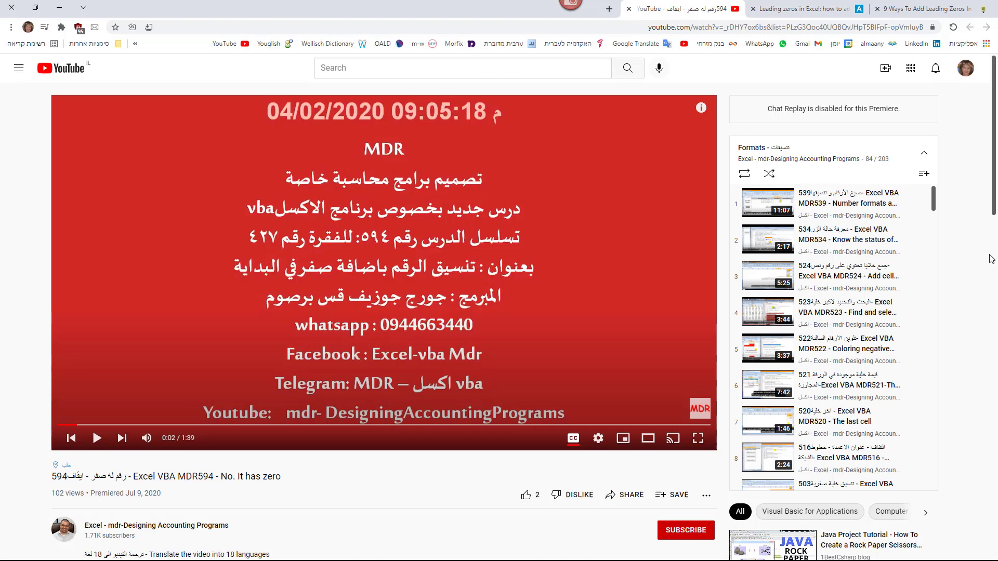
pyautogui.moveTo(974, 263)
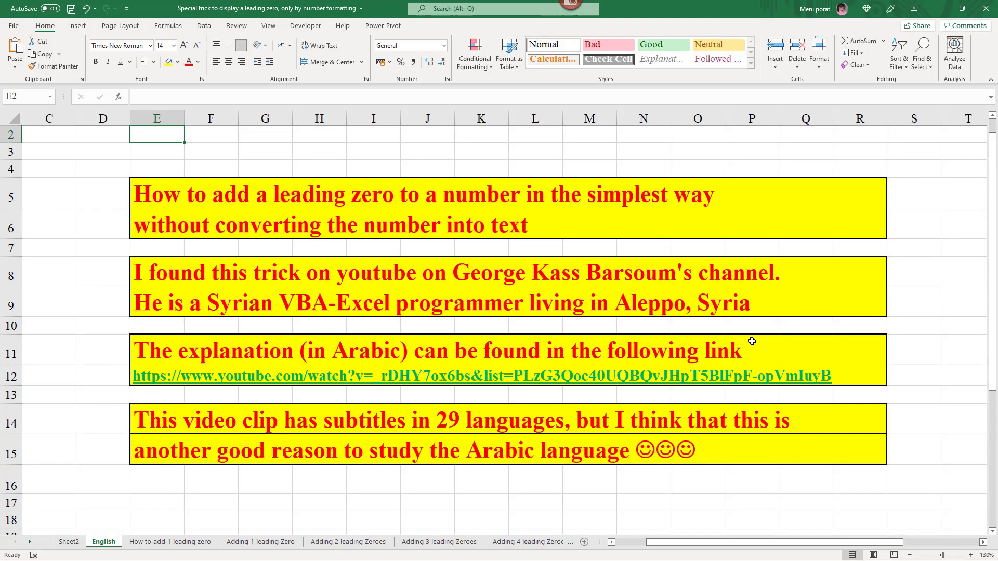
# On the 'How to add 1 leading zero' sheet, select the numbers in A1:A9 for formatting.
pyautogui.click(170, 542)
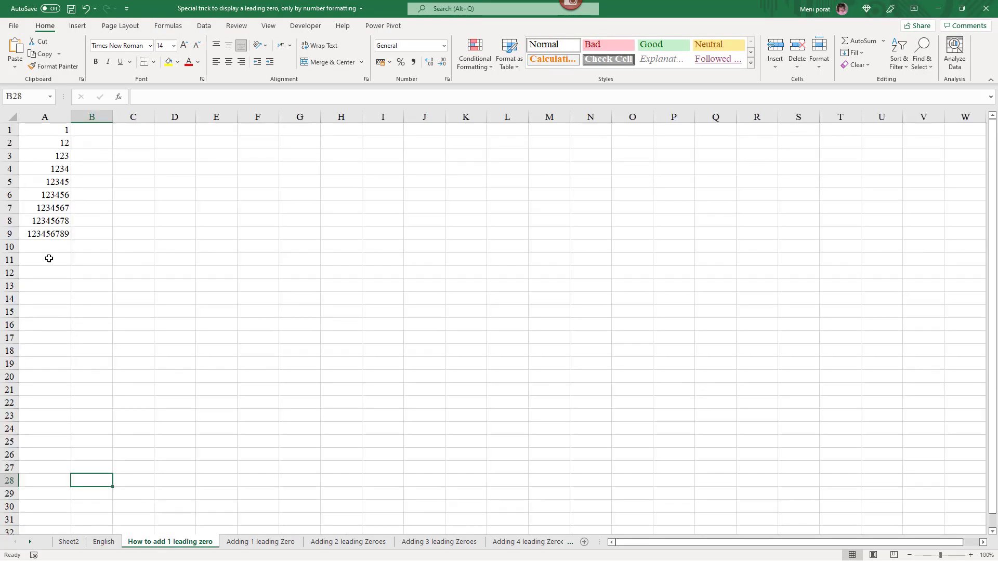
pyautogui.click(45, 130)
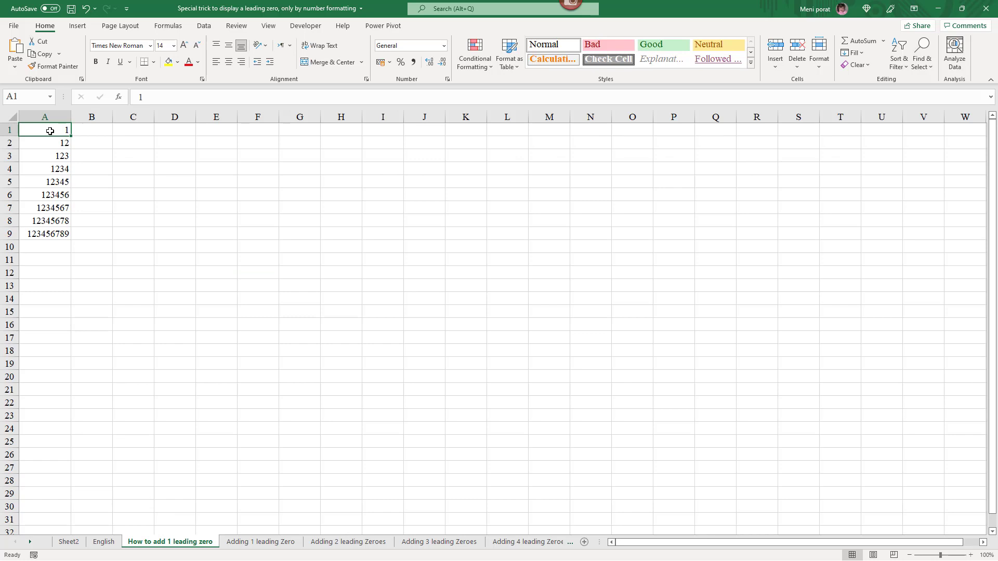
pyautogui.moveTo(45, 129); pyautogui.dragTo(45, 233)
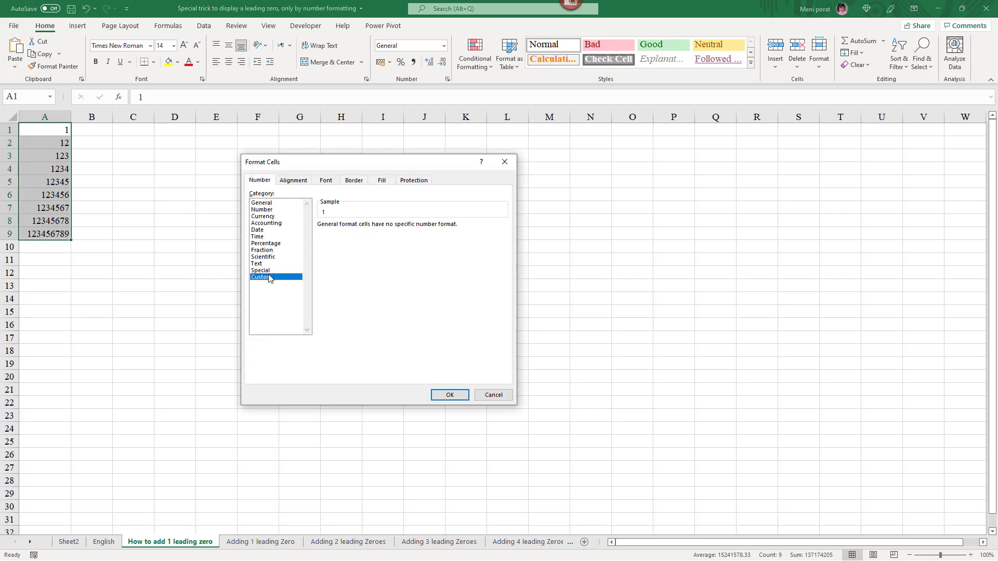
pyautogui.click(261, 277)
pyautogui.write('\\')
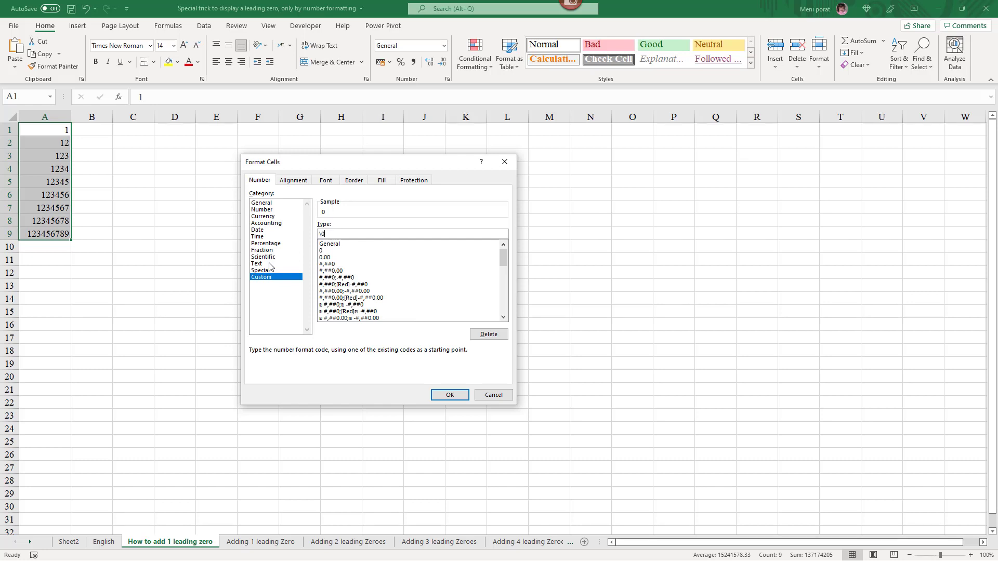
pyautogui.write('0')
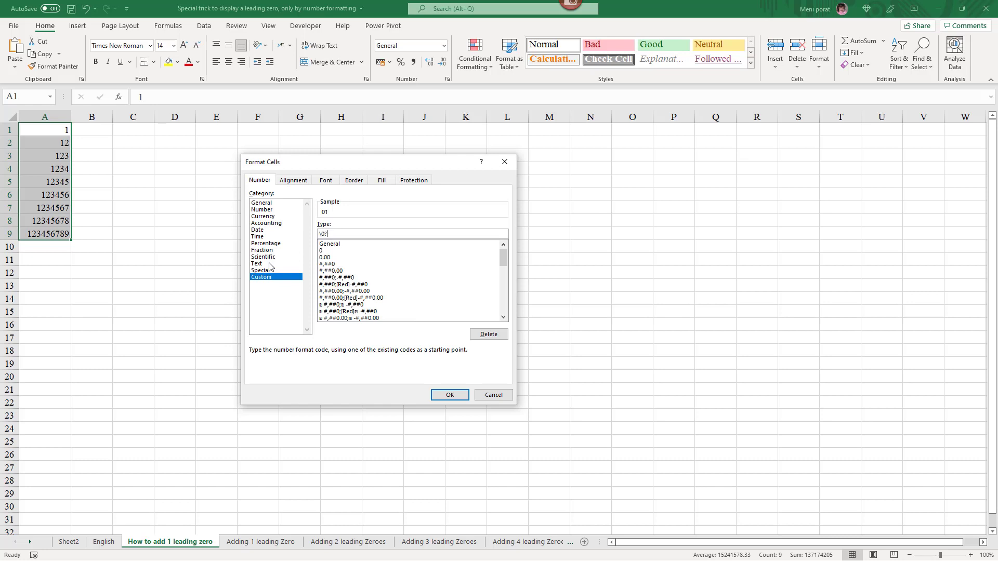
pyautogui.click(449, 394)
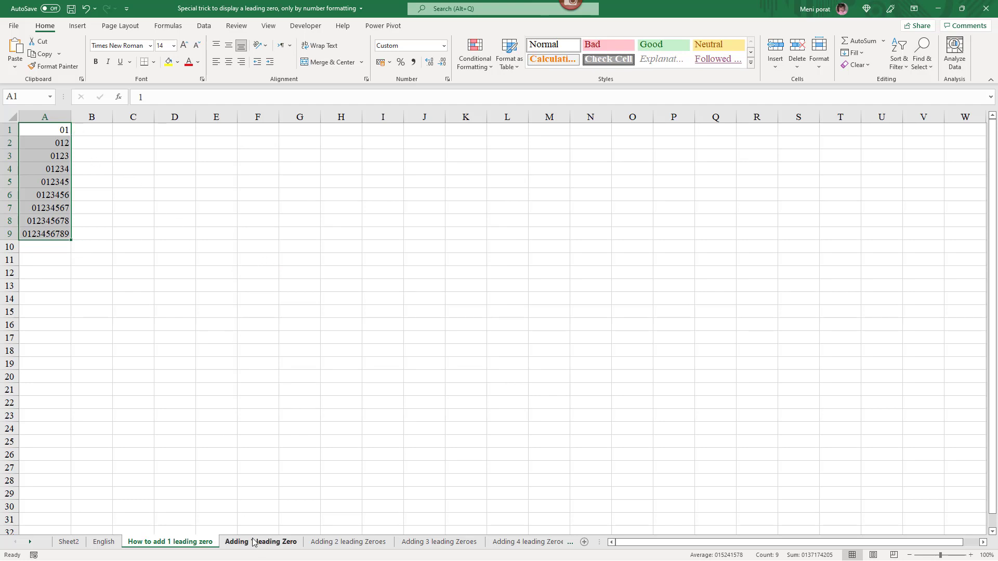
pyautogui.click(260, 542)
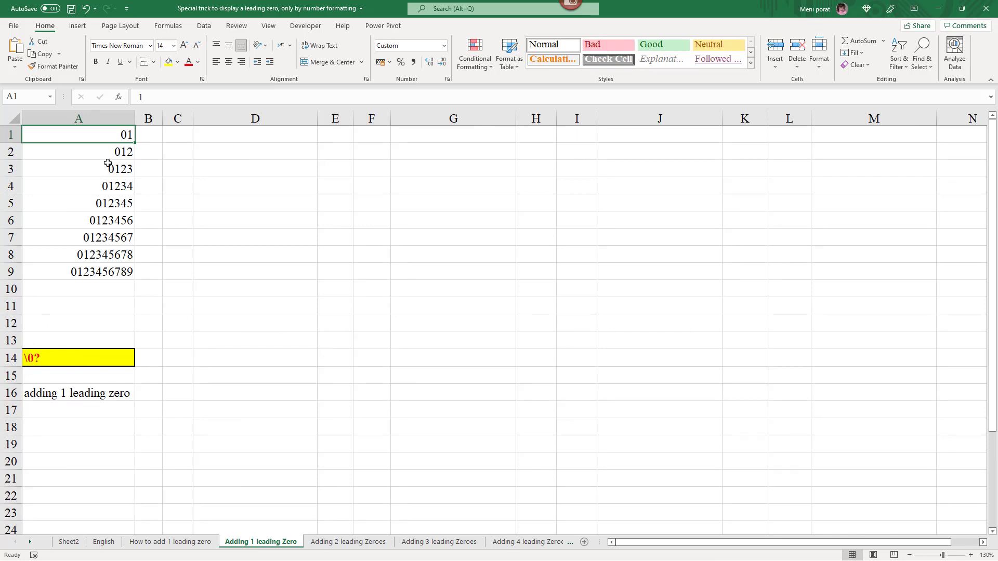
pyautogui.moveTo(102, 269)
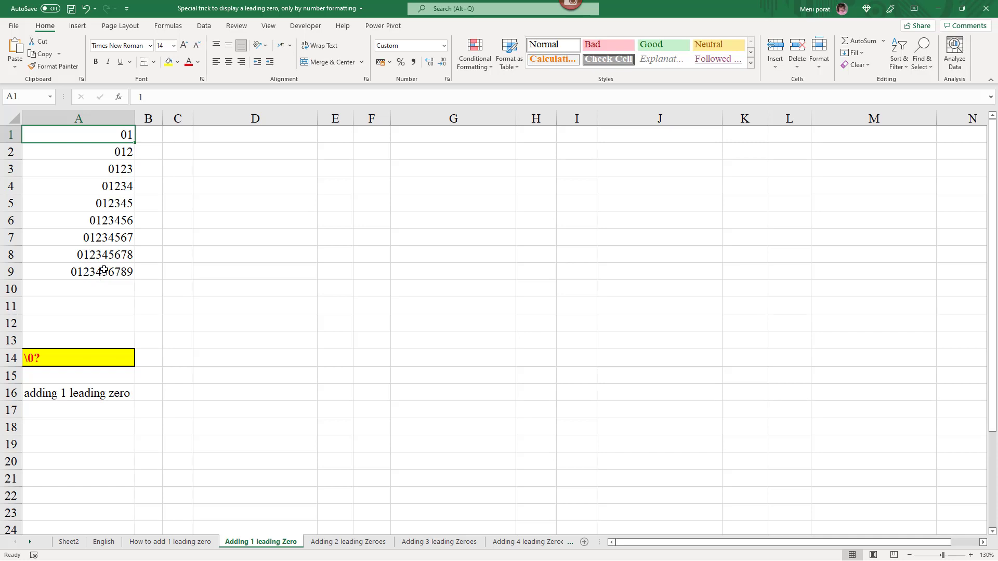
pyautogui.moveTo(285, 434)
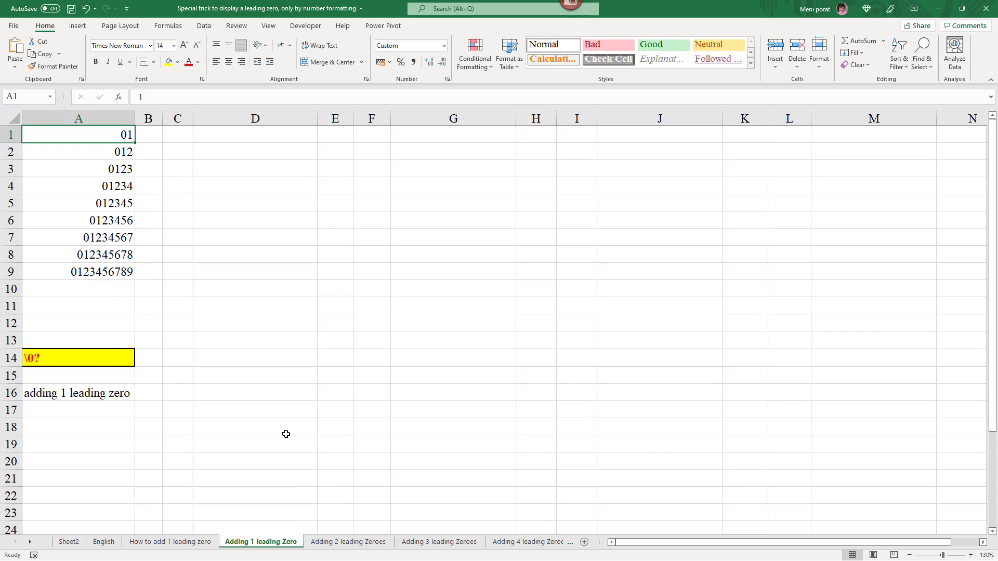
pyautogui.click(348, 541)
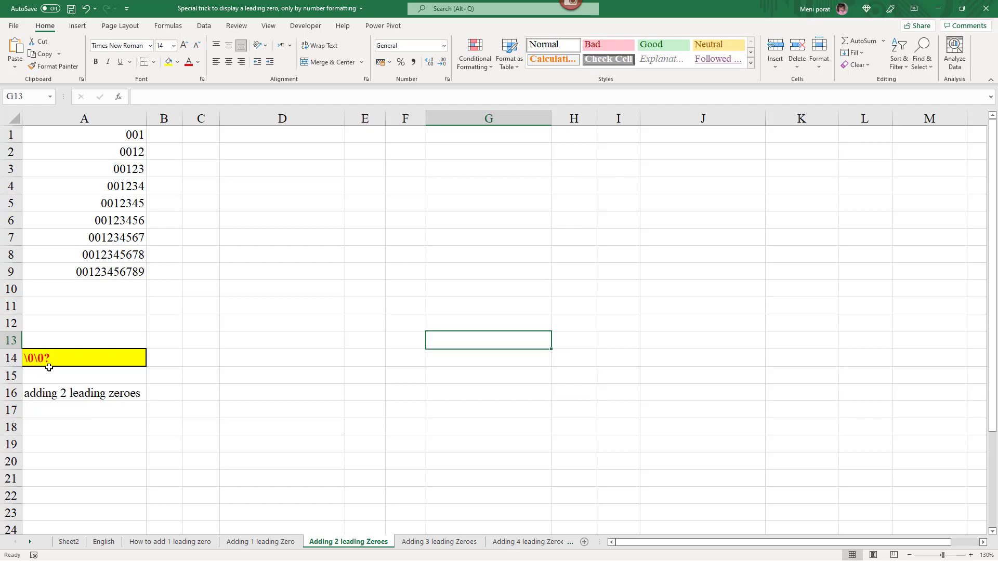
pyautogui.moveTo(114, 389)
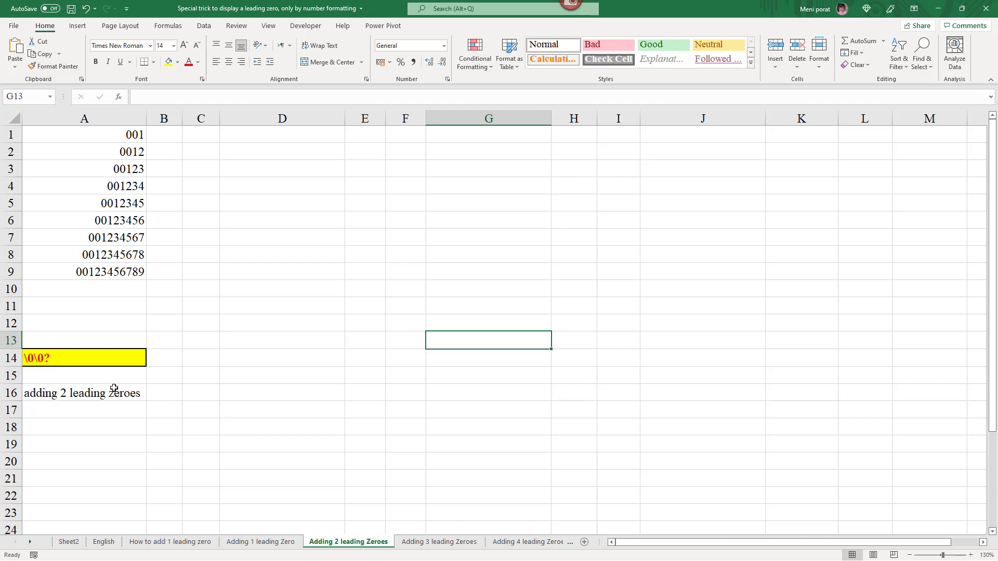
pyautogui.moveTo(76, 276)
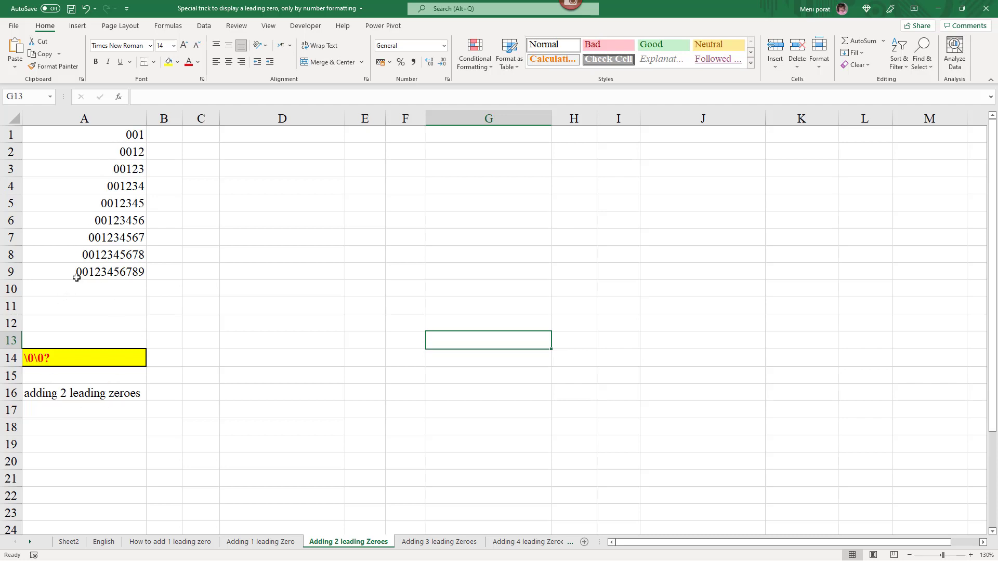
pyautogui.moveTo(383, 435)
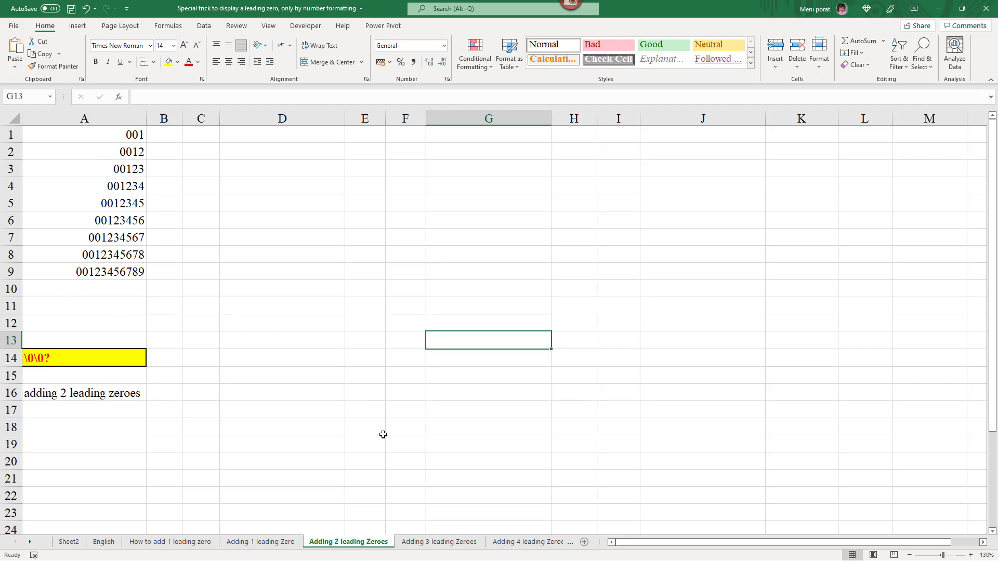
pyautogui.click(438, 541)
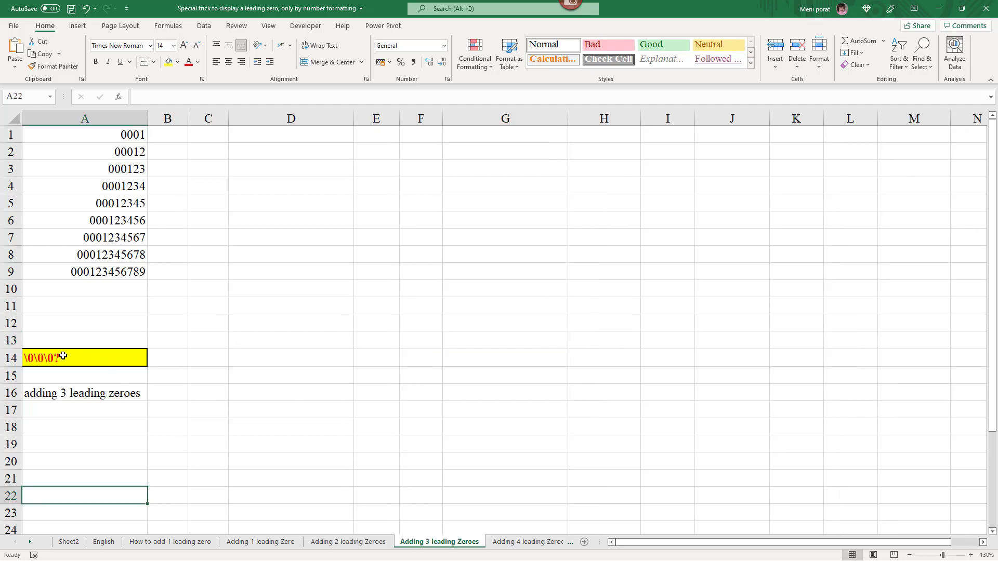
pyautogui.moveTo(25, 358)
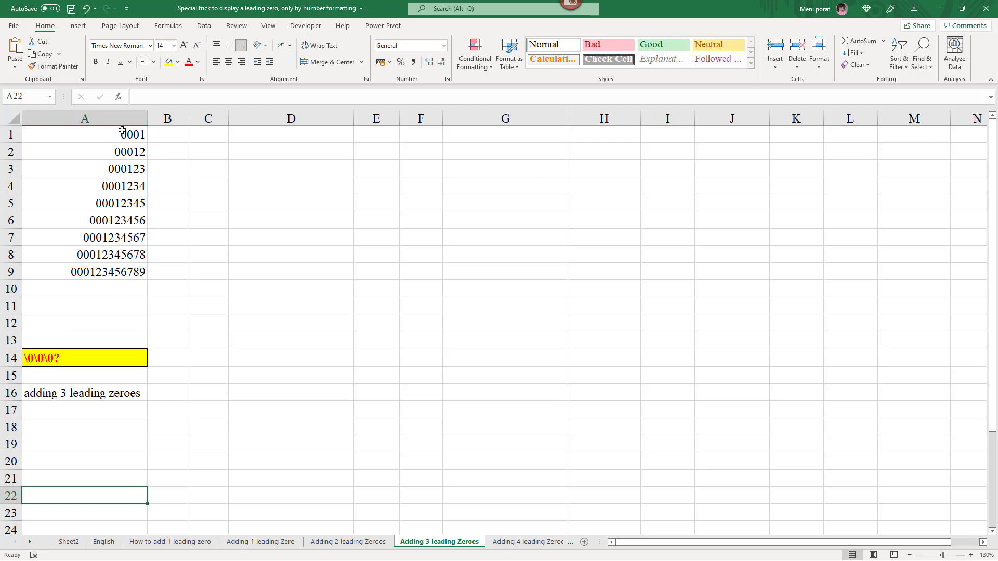
pyautogui.moveTo(214, 257)
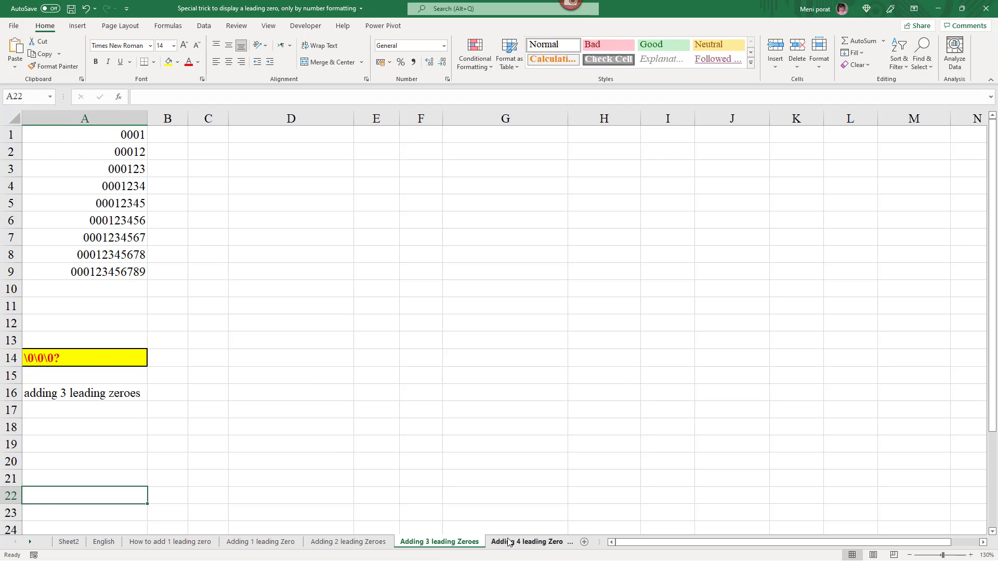
pyautogui.click(526, 542)
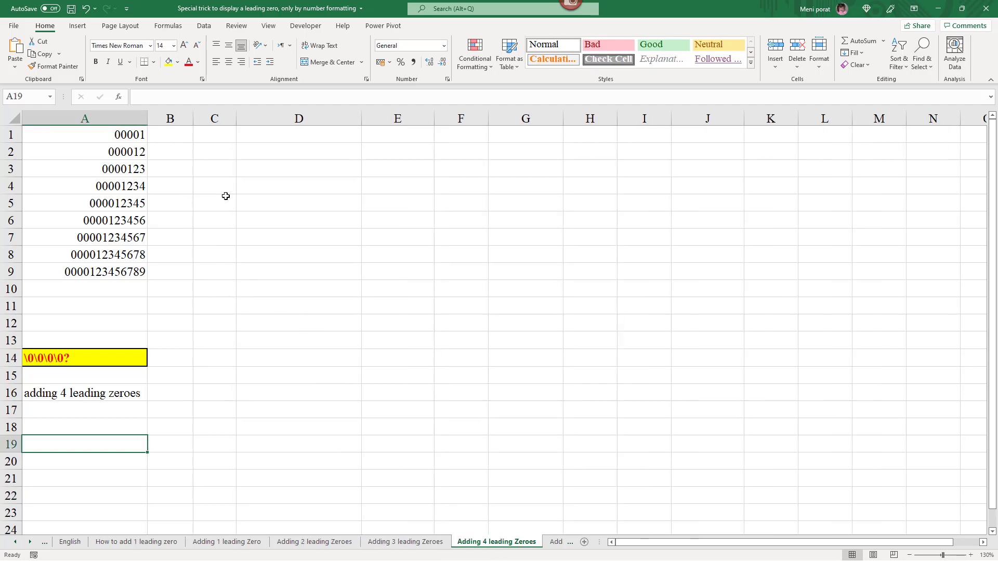
pyautogui.moveTo(217, 287)
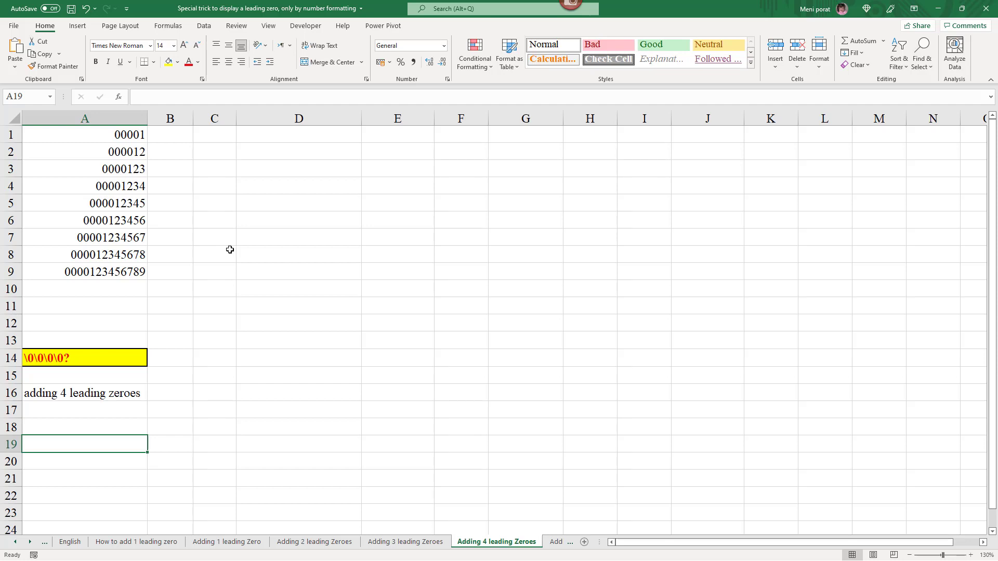
pyautogui.moveTo(258, 135)
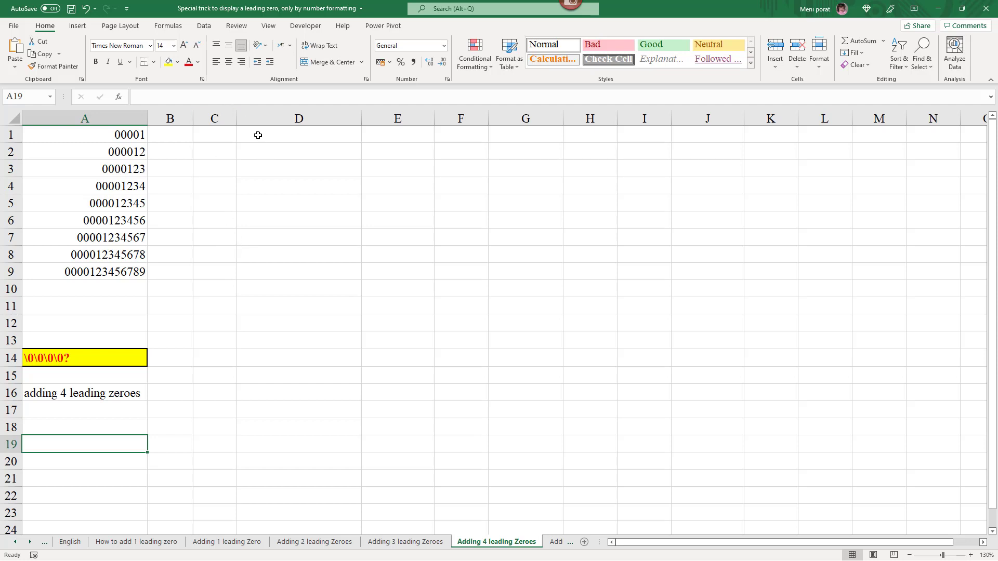
pyautogui.moveTo(277, 213)
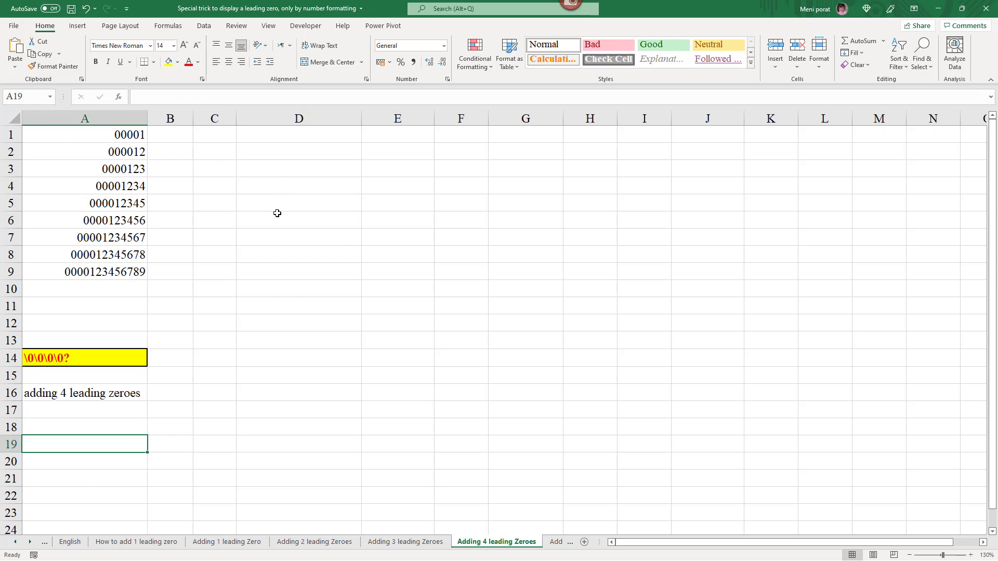
pyautogui.moveTo(274, 199)
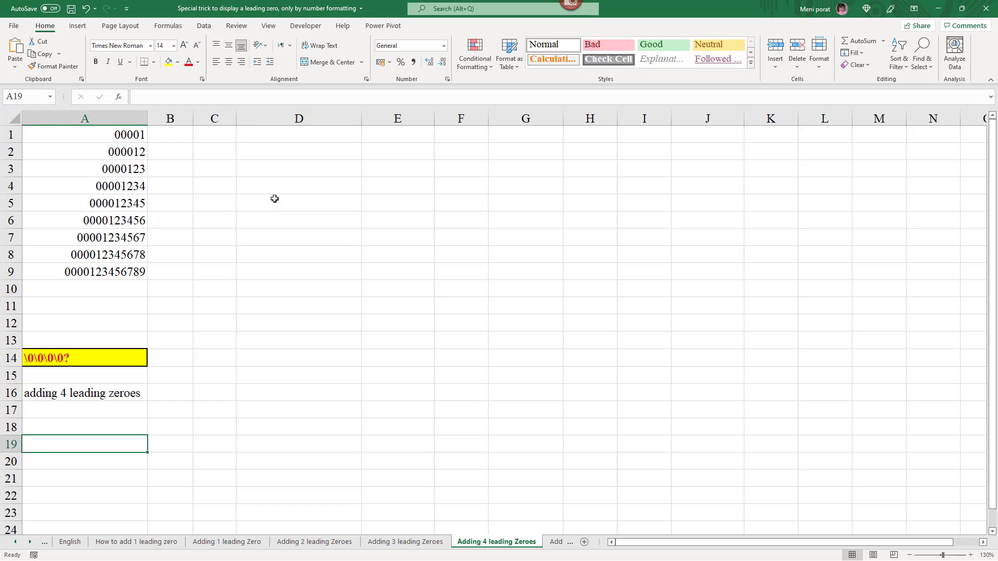
pyautogui.moveTo(280, 45)
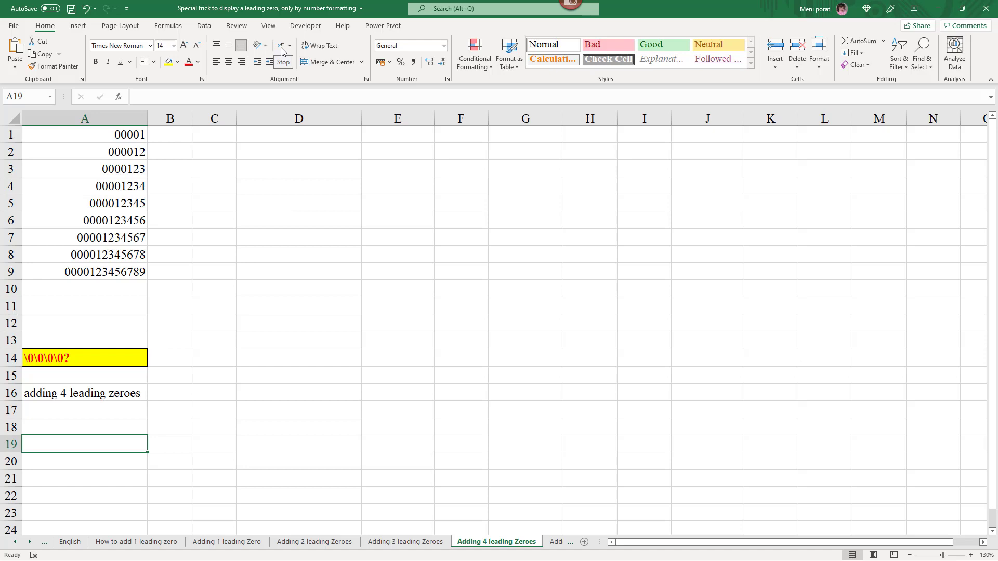